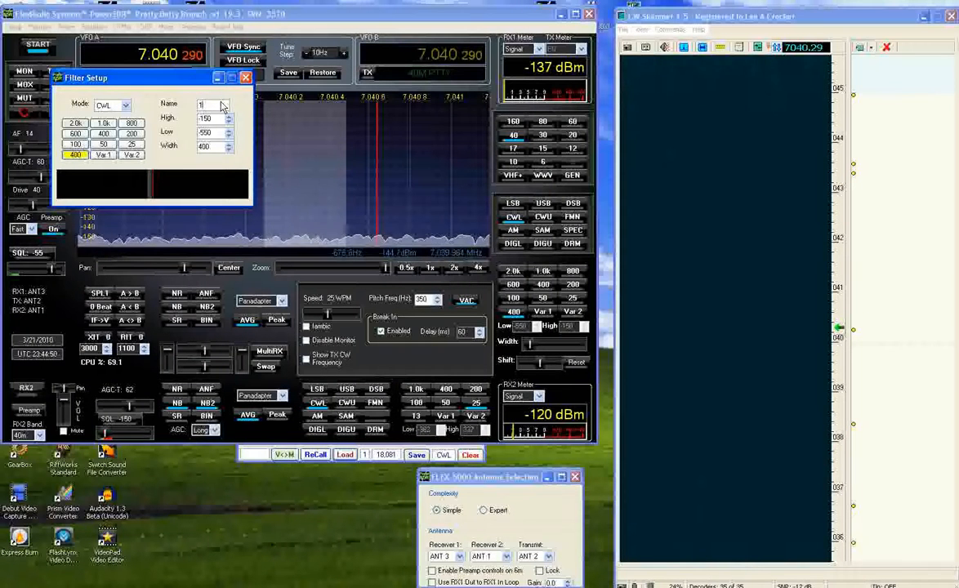
Step: Finish the CWL preset as '13' spanning -356 to -343 Hz and close Filter Setup
{"action": "type", "text": "3"}
{"action": "left_click", "coordinate": [212, 146]}
{"action": "type", "text": "13"}
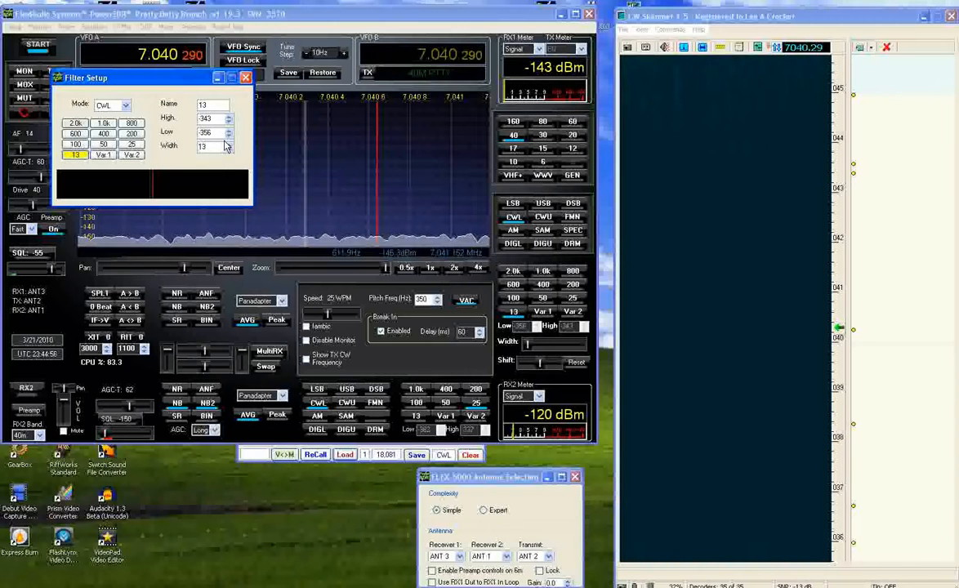
{"action": "left_click", "coordinate": [246, 77]}
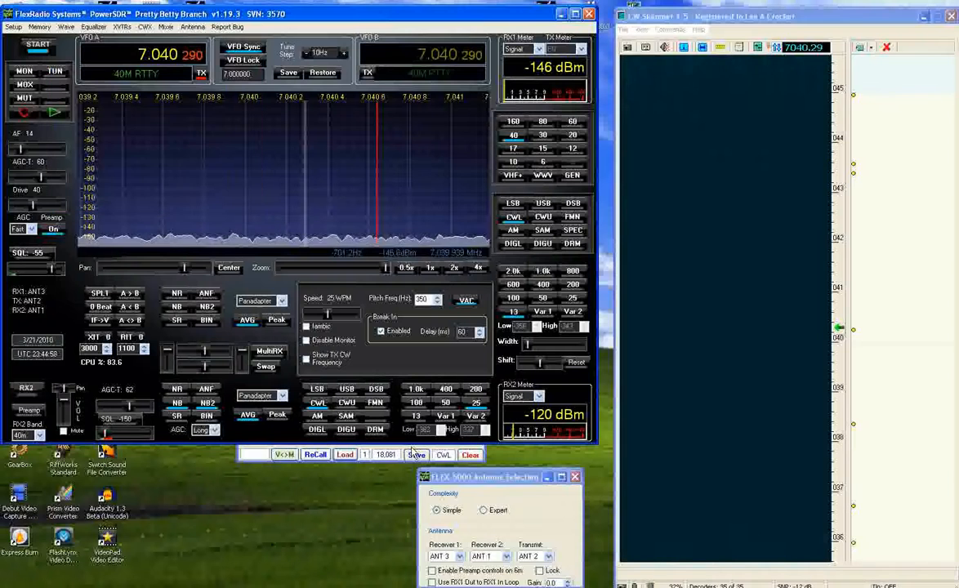